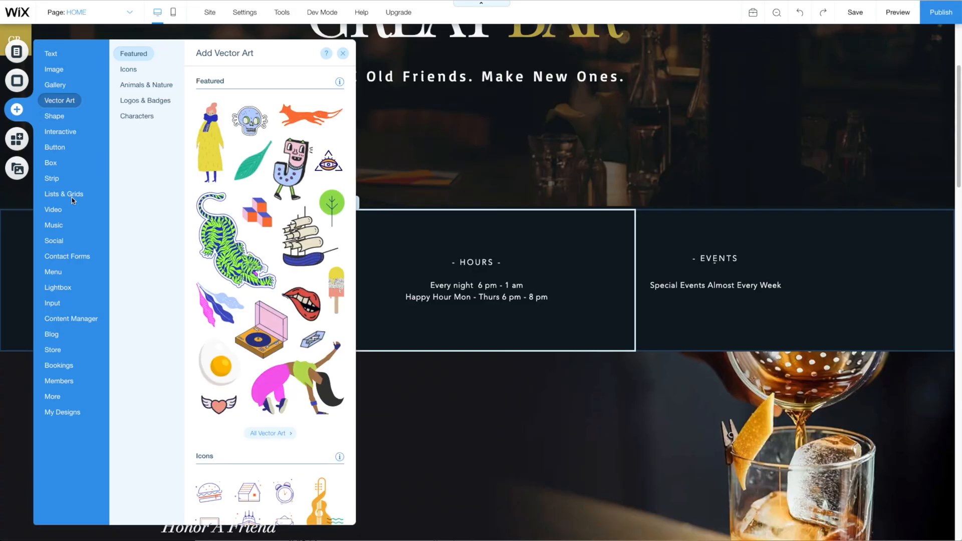
# - Browse the pre-made Strip designs in the Add panel down to the Testimonials layouts
pyautogui.click(51, 178)
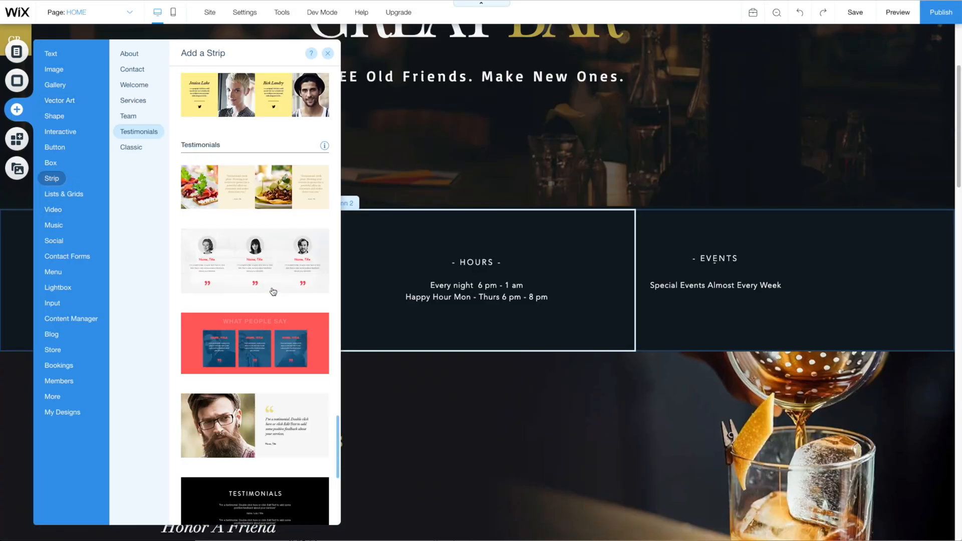